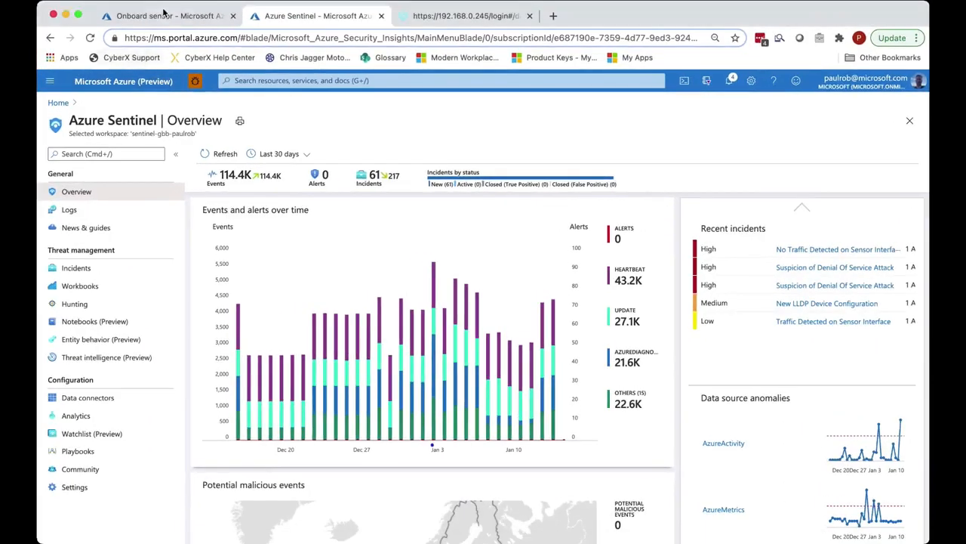
Navigate from the sensor onboarding form back to the Defender for IoT Getting started page
click(167, 15)
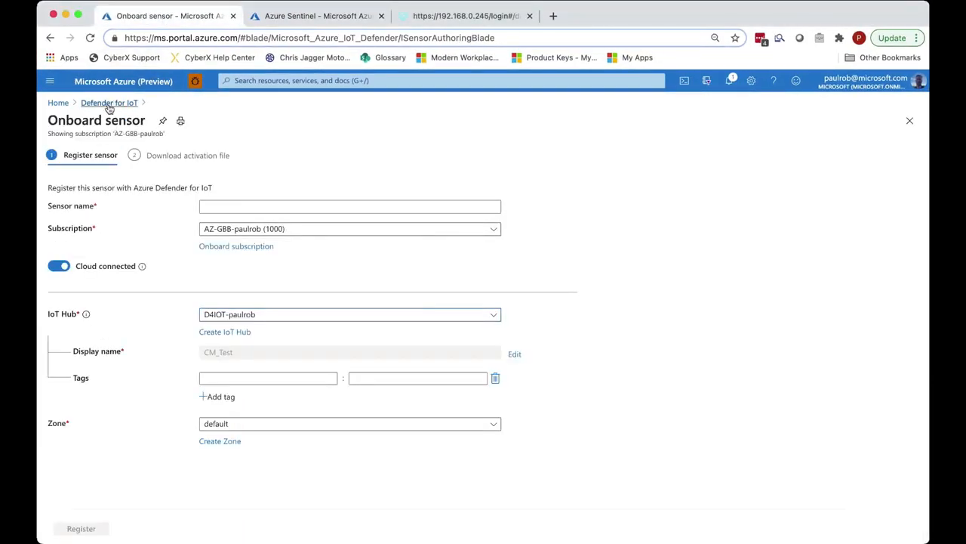
click(109, 103)
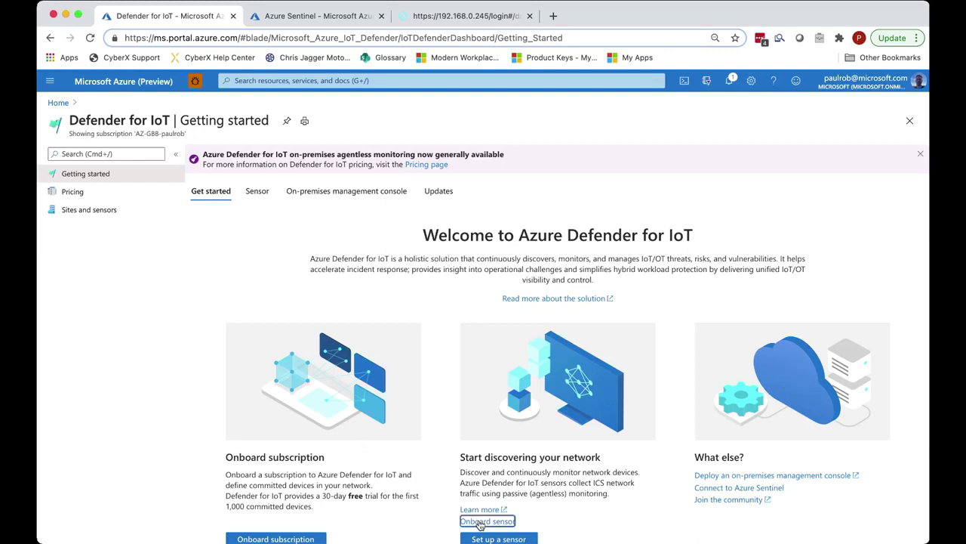
Start onboarding a new sensor and attach it to the D4IOT-paulrob IoT hub
click(487, 521)
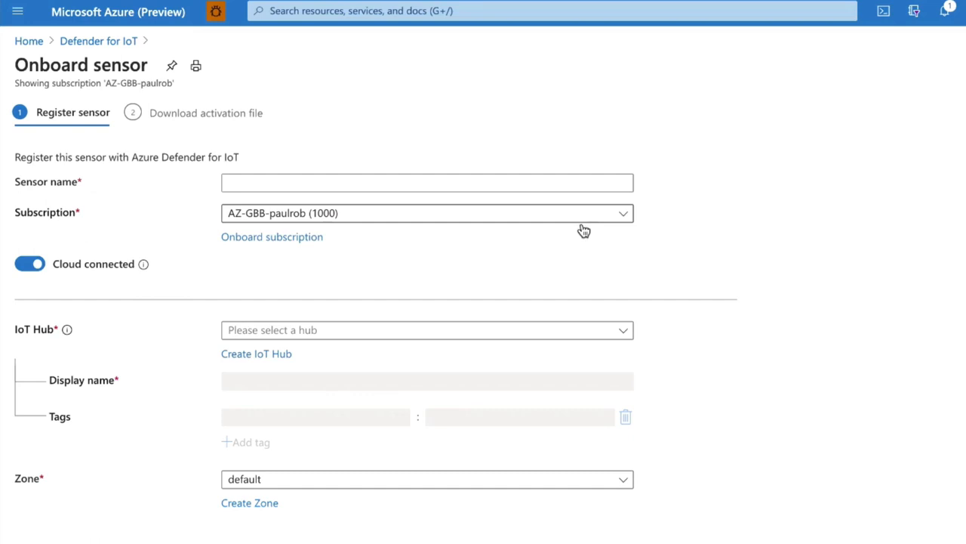
click(426, 329)
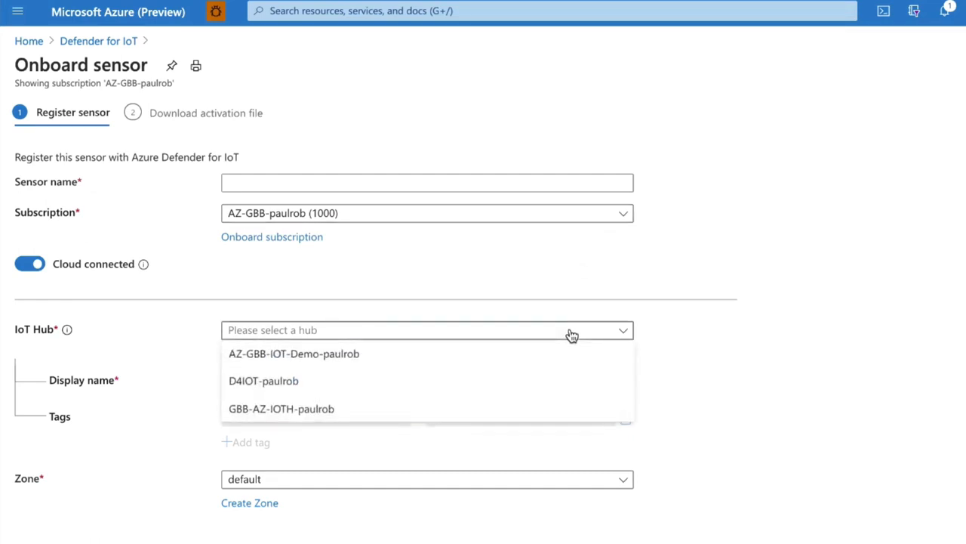
mouse_move(504, 390)
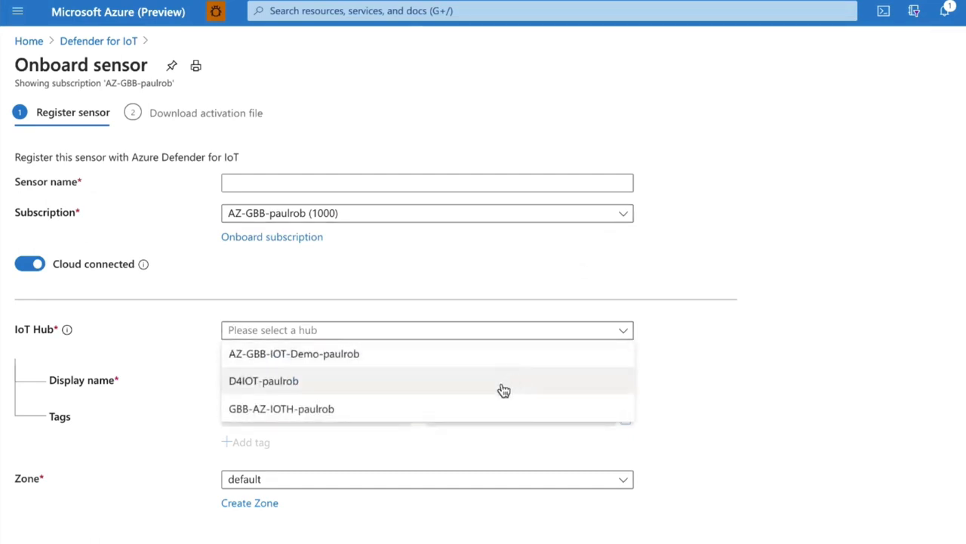
click(263, 381)
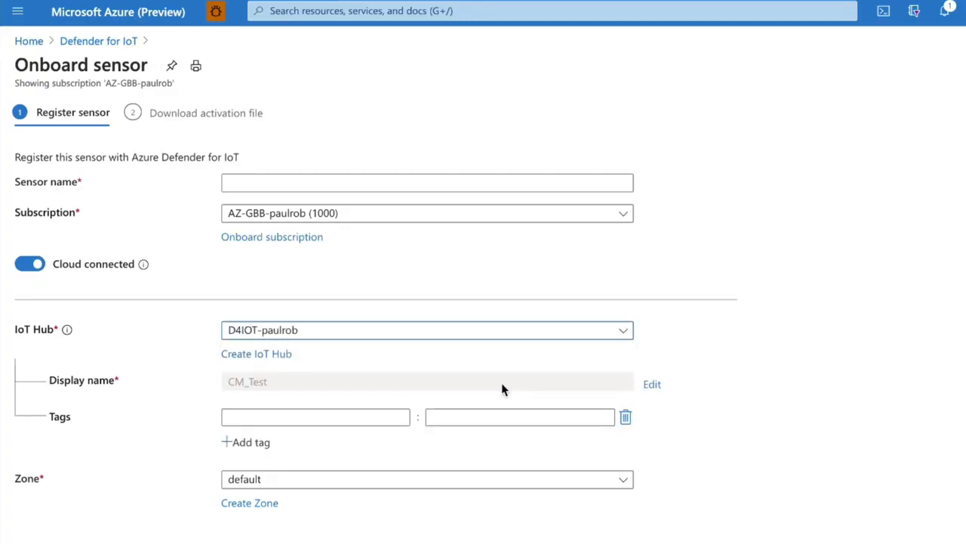
mouse_move(453, 234)
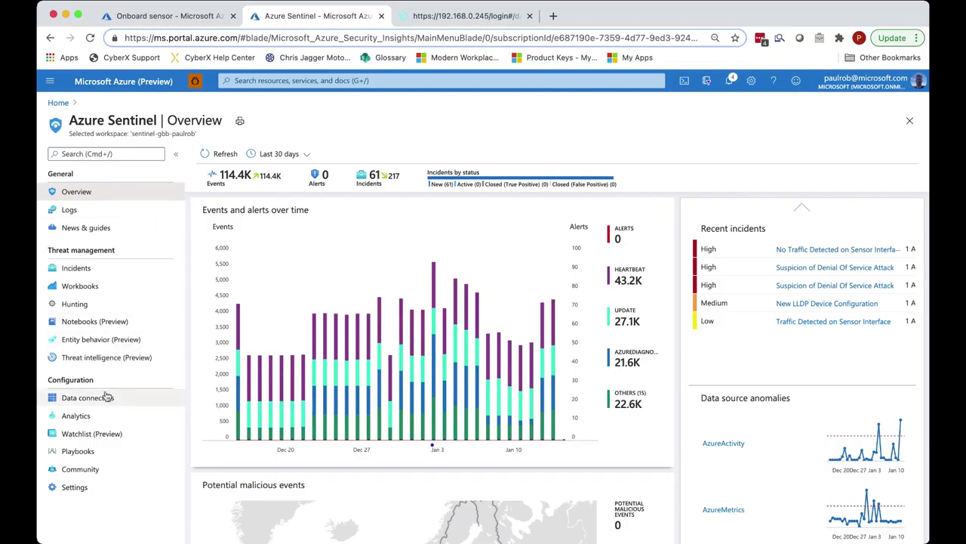
Filter Sentinel data connectors by 'iot' and view the Azure Security Center for IoT connector page
click(88, 397)
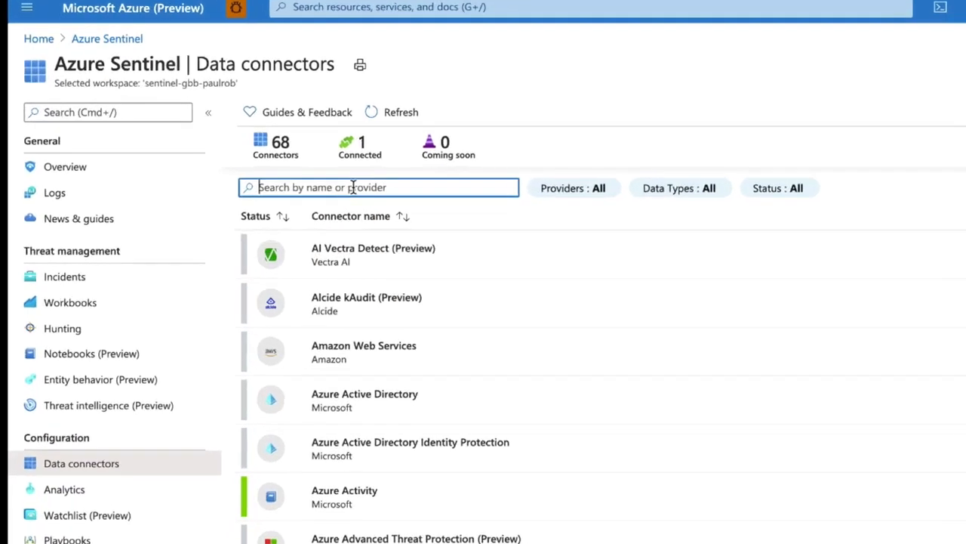
text(iot)
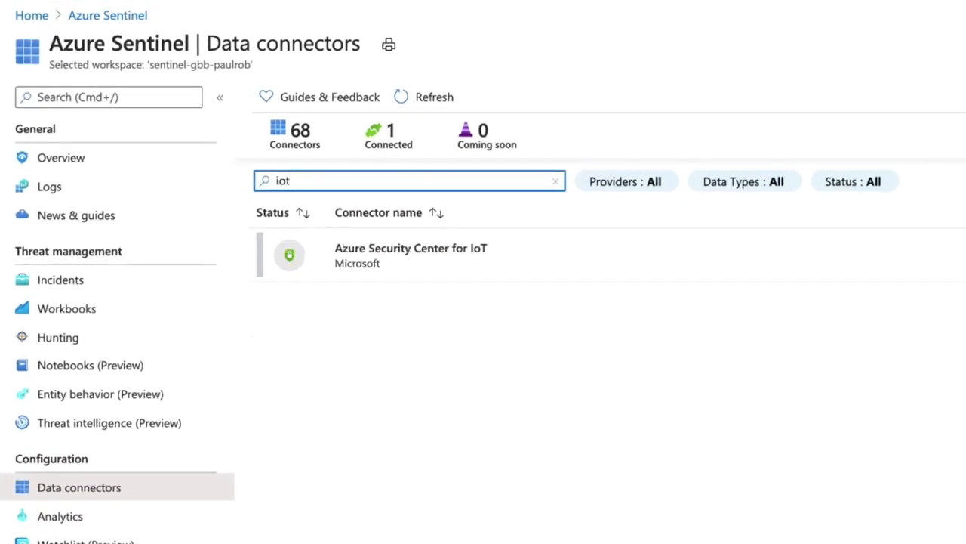
click(411, 254)
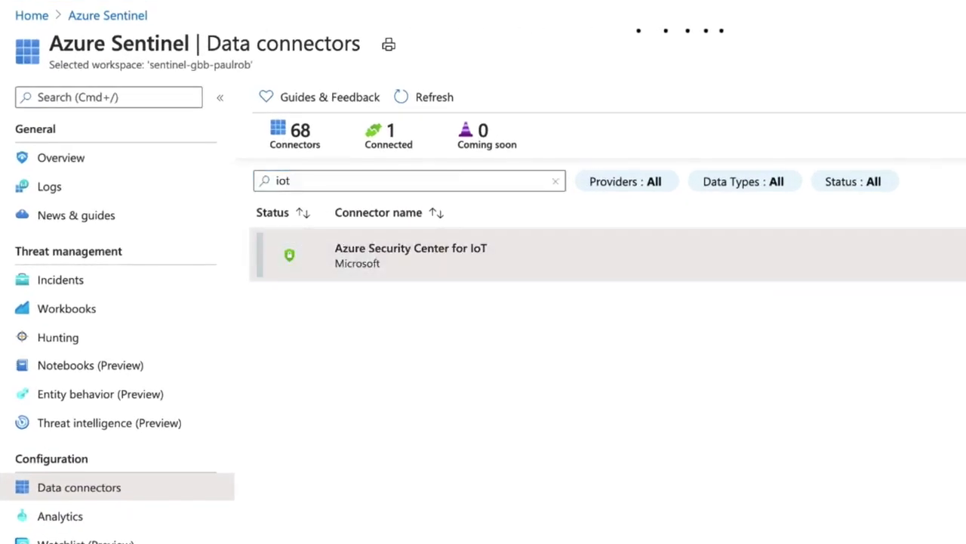
click(411, 254)
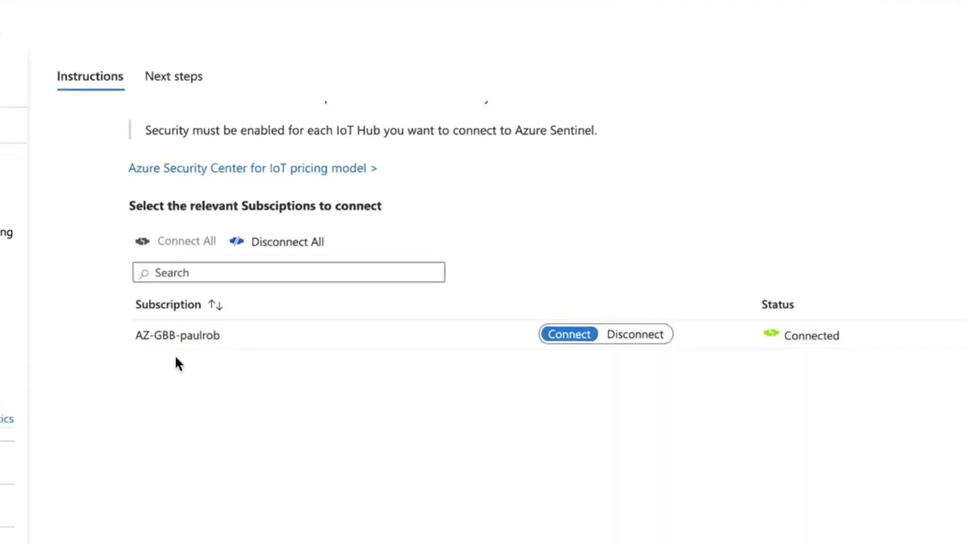
mouse_move(510, 359)
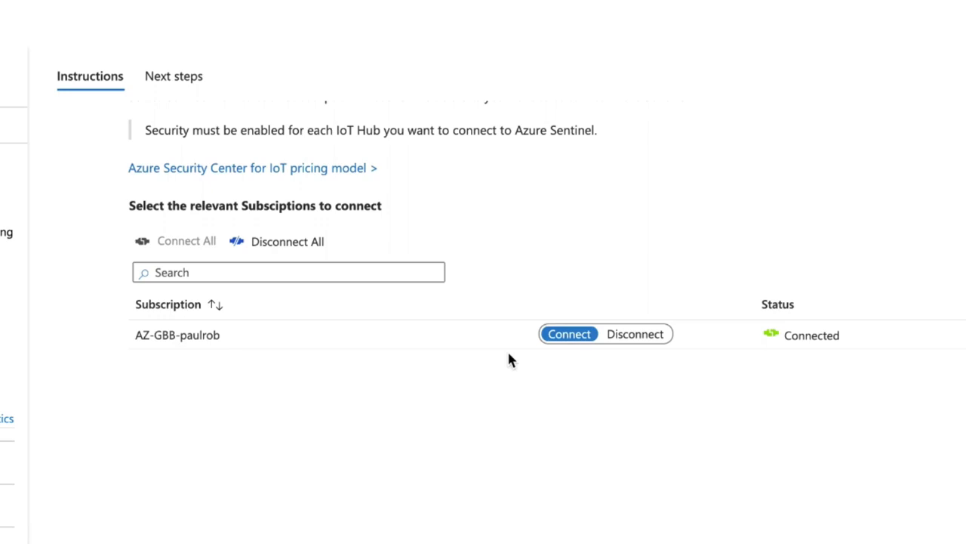
mouse_move(49, 240)
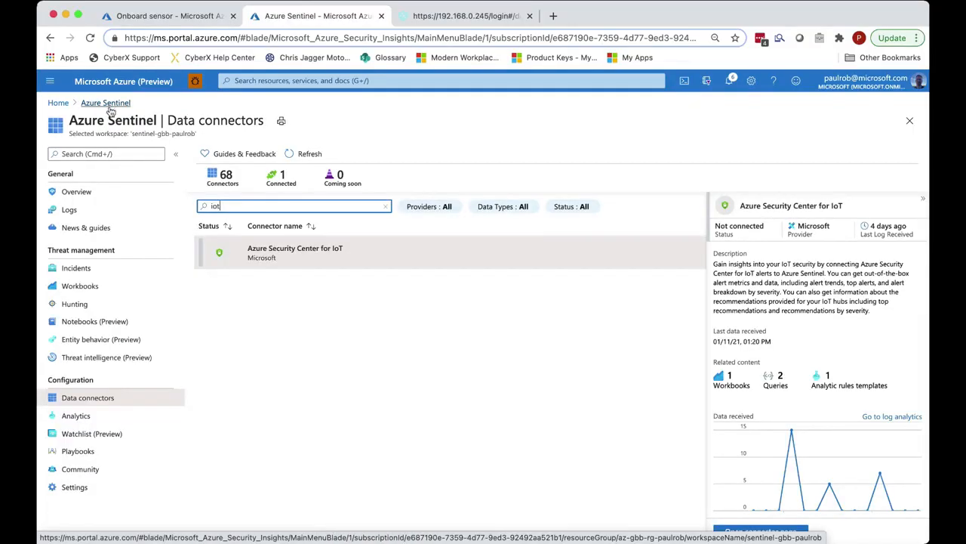
View the Sentinel incidents list and the details of incident 631, Unauthorized Internet Connectivity Detected
click(75, 268)
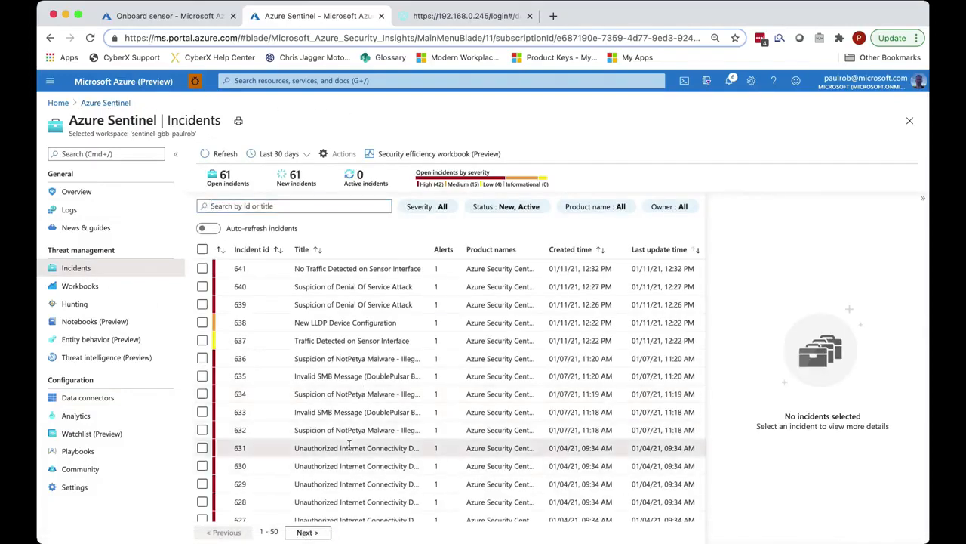
click(357, 447)
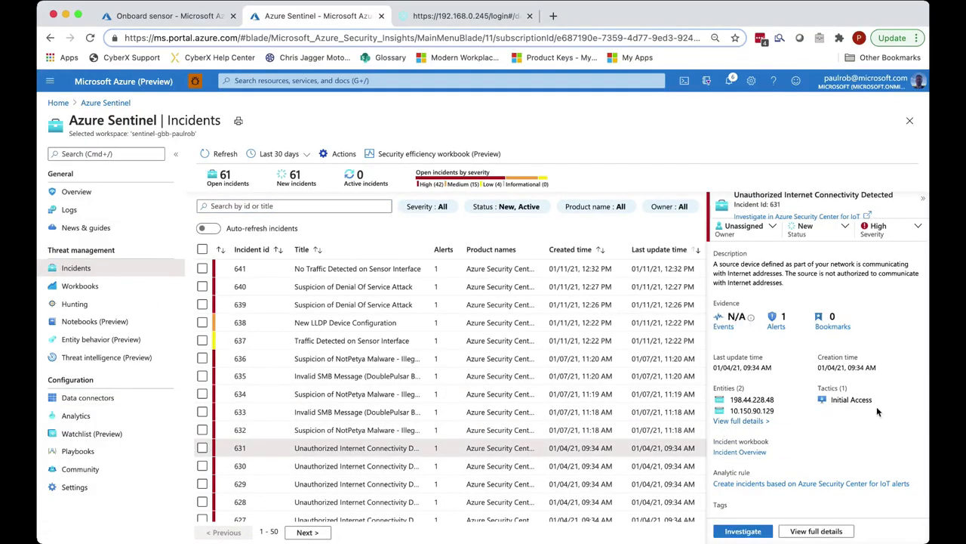
mouse_move(863, 432)
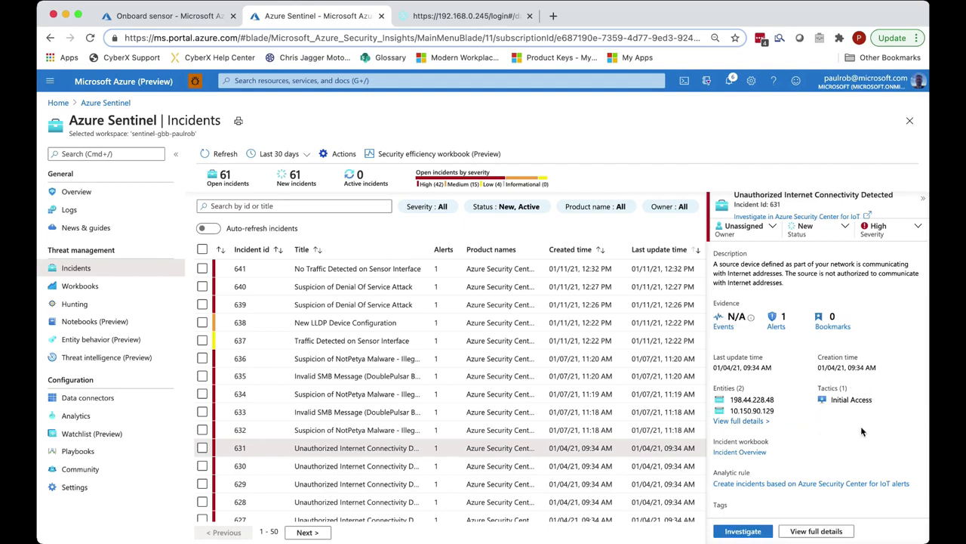